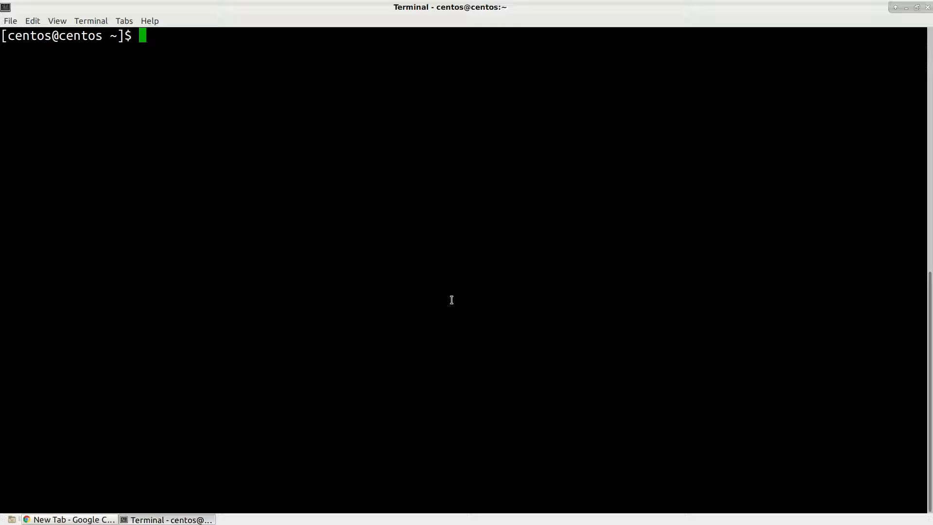
- Confirm the installed nginx version is 1.12.2 with nginx -v, then switch to the browser
text(nig)
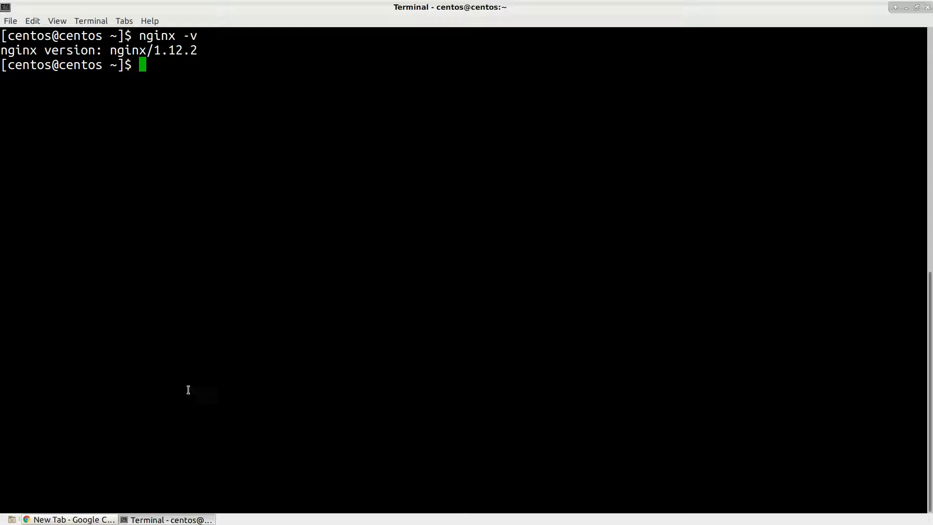
click(72, 520)
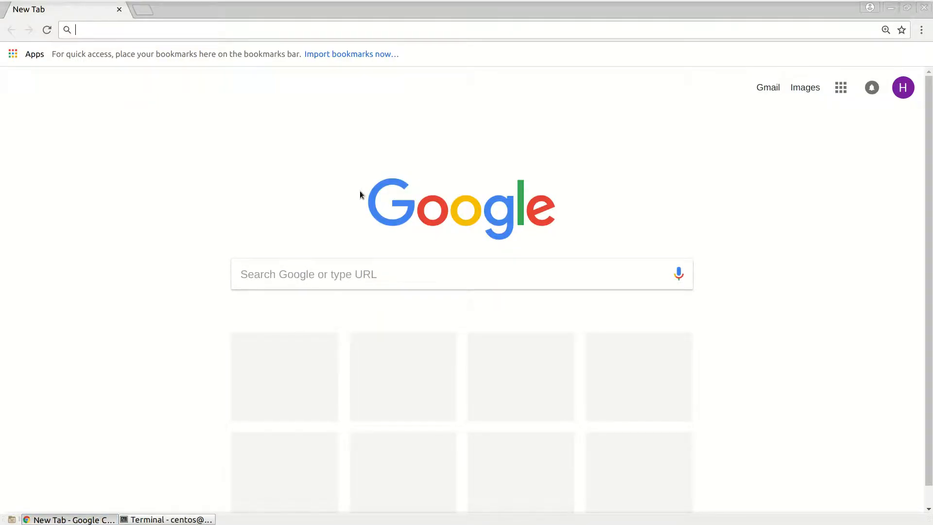
- Search 'nginx install' and open the 'Install | NGINX' page on nginx.com
text(nginx install)
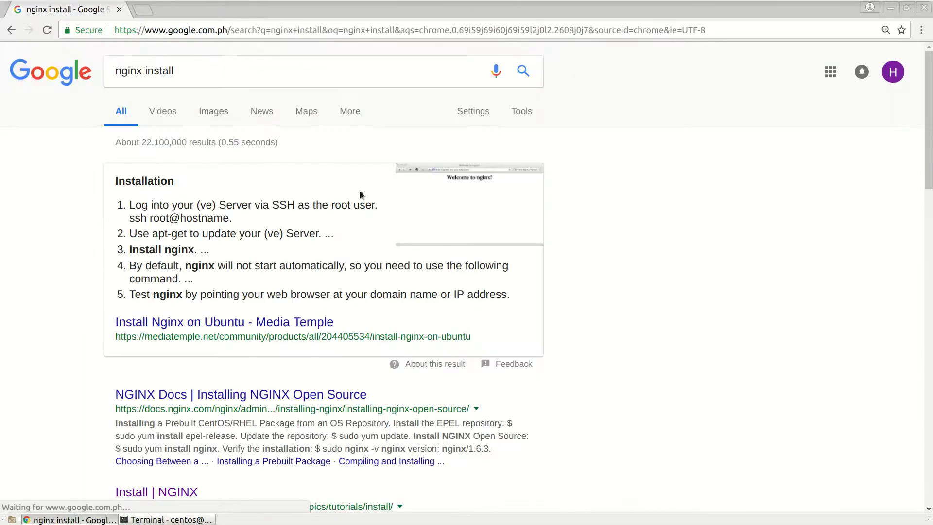
scroll(down, 3)
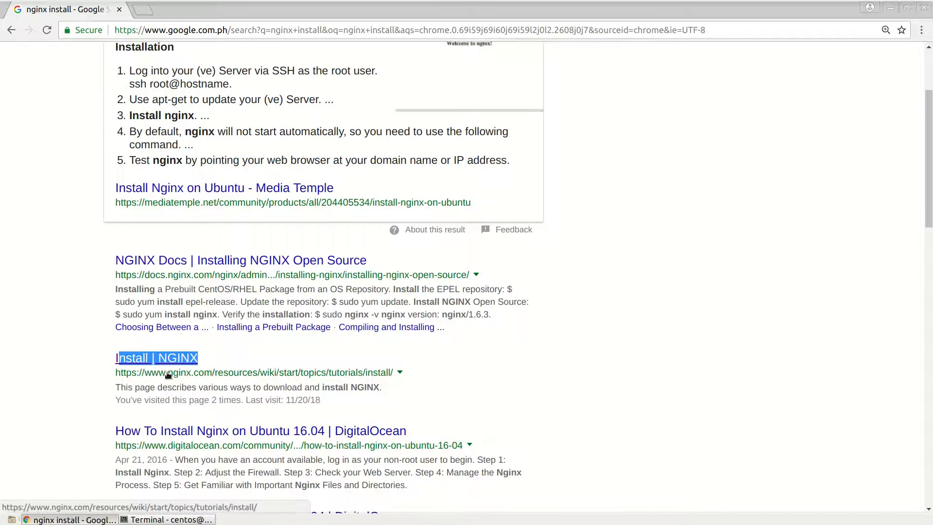
click(156, 358)
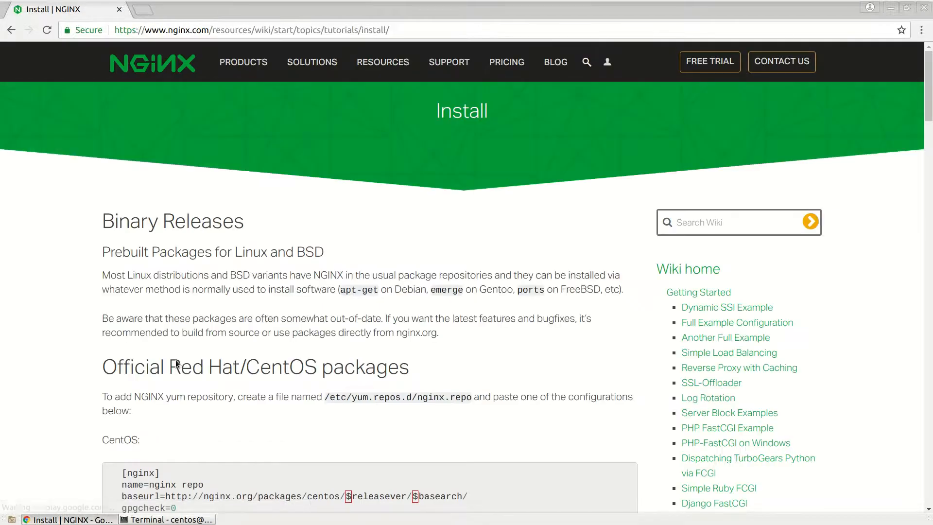
scroll(down, 3)
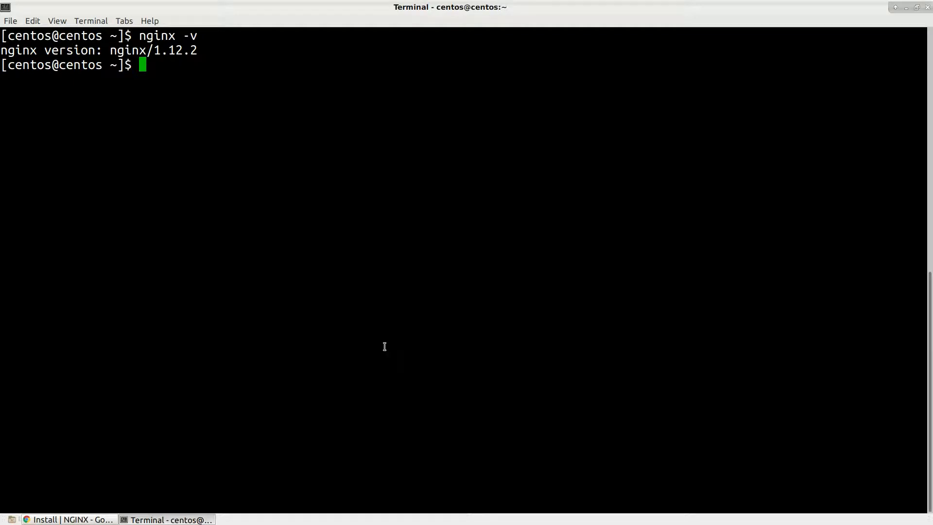
- Remove all nine nginx 1.12.2 packages with sudo yum remove nginx*, confirming with y
text(sudo)
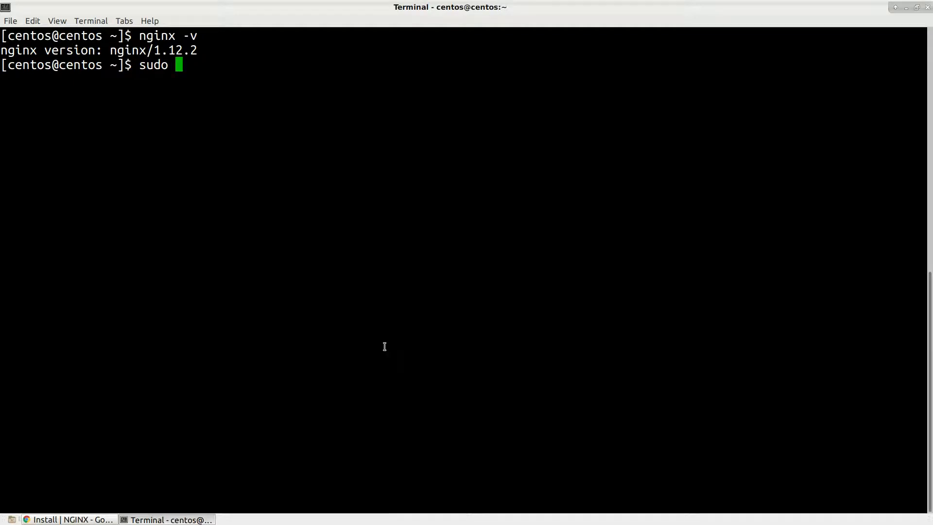
text(yum re)
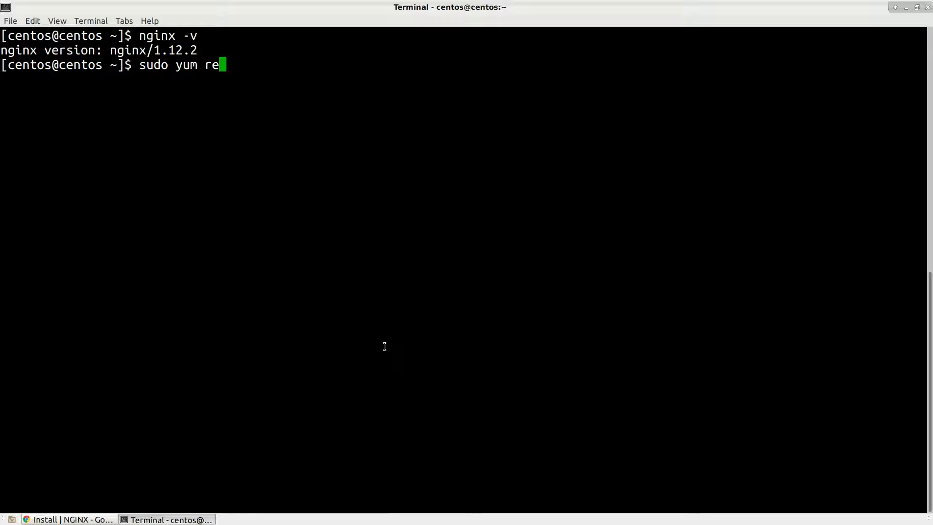
text(move ngin)
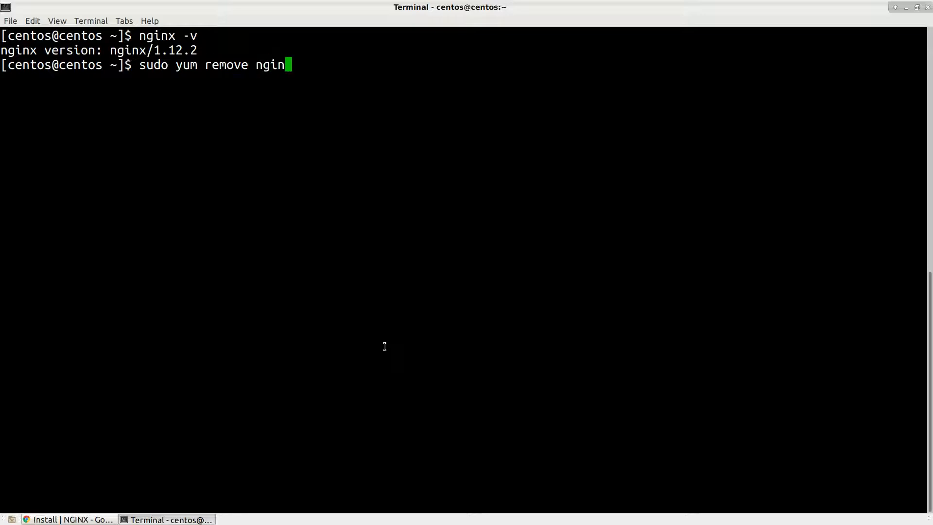
text(x*)
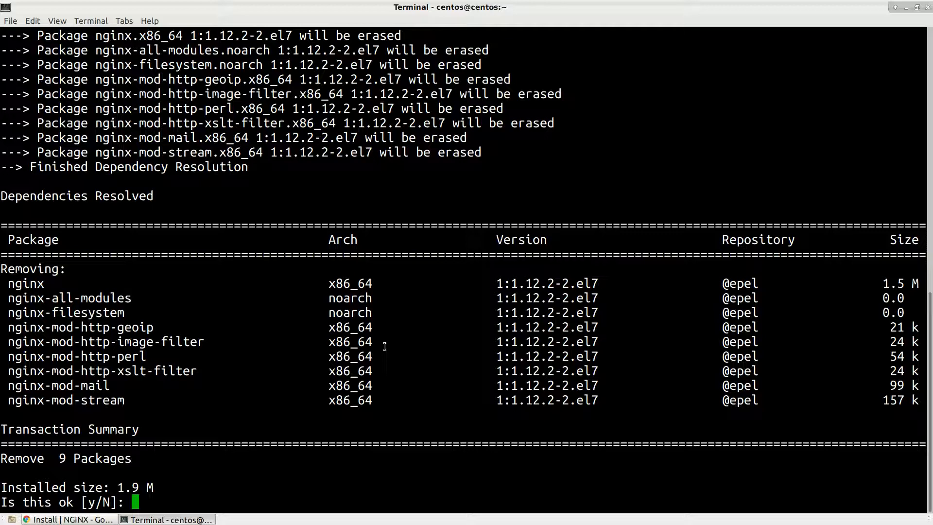
text(y)
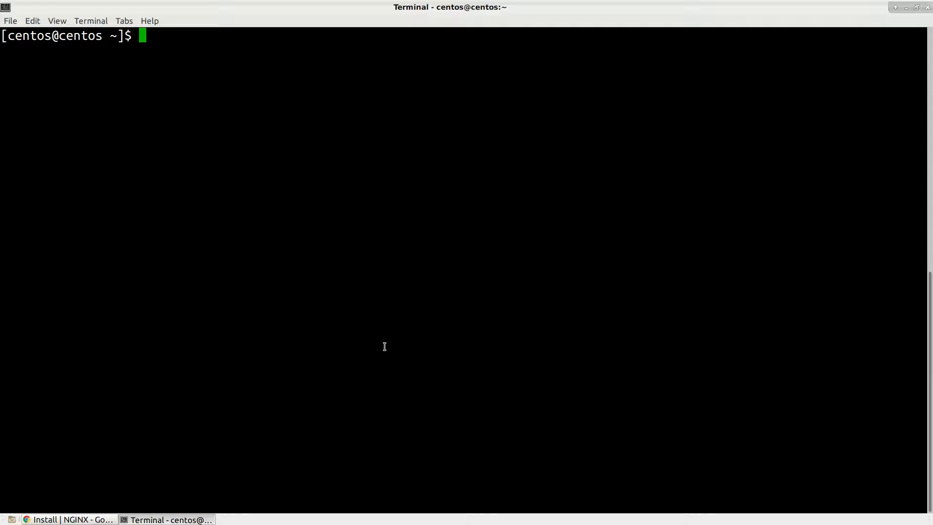
- Open /etc/yum.repos.d/epel.repo in vi as root
text(sudo)
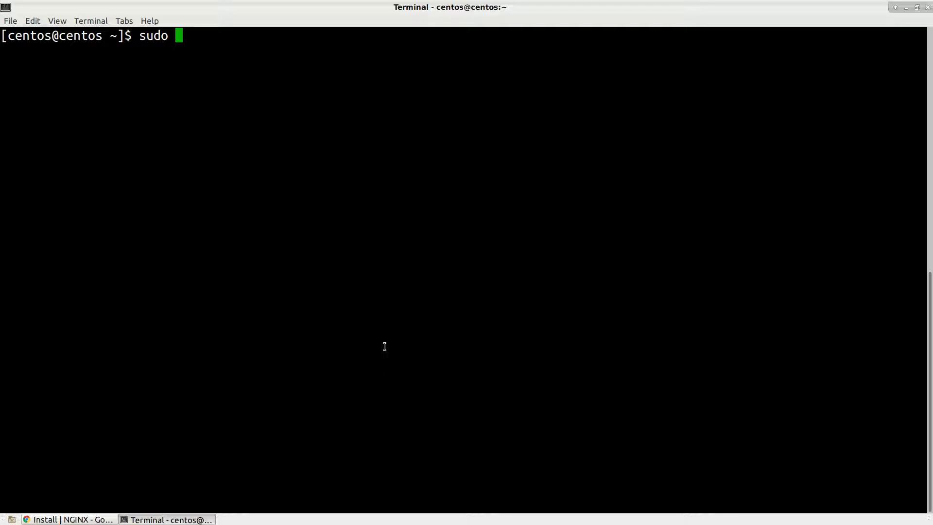
text(/)
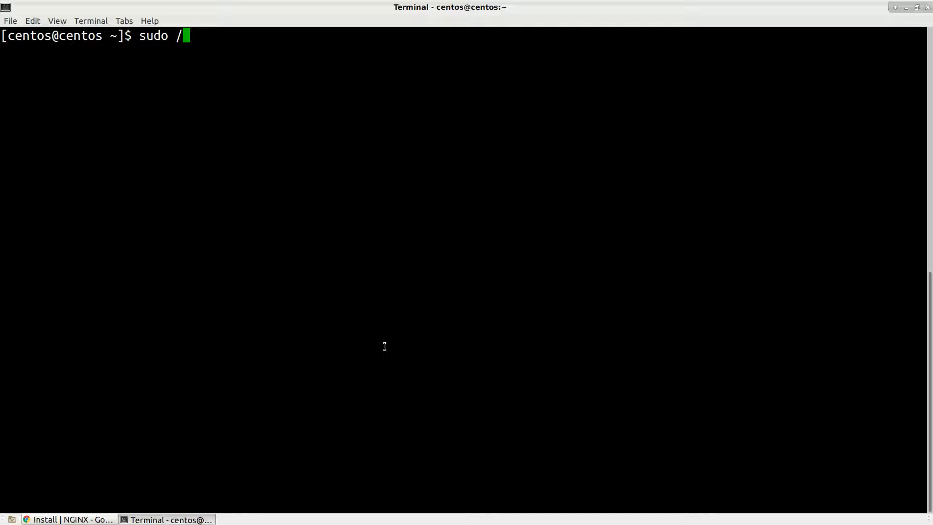
text(vi)
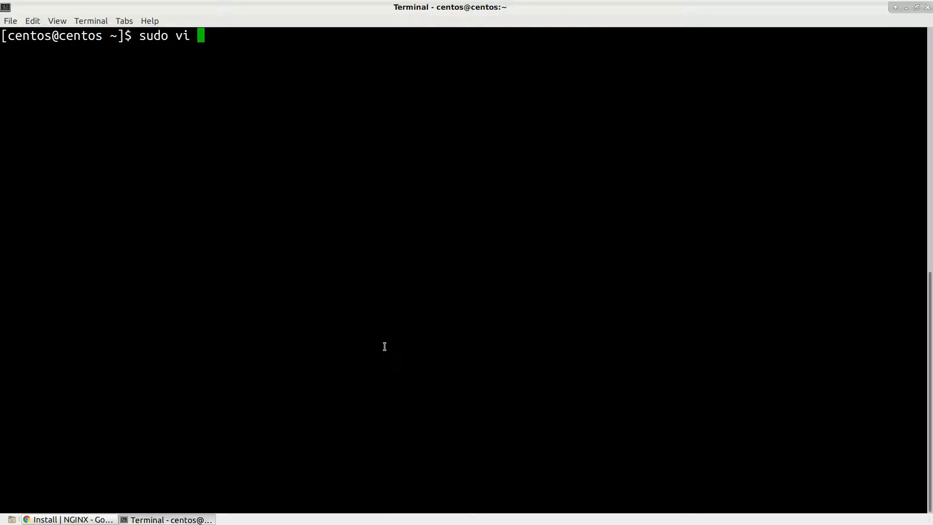
text(/etc/y)
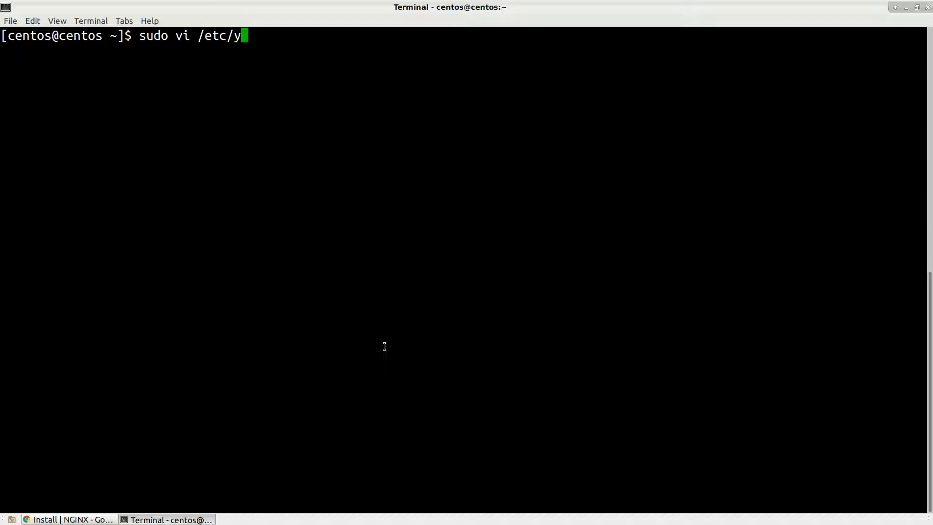
text(um.r)
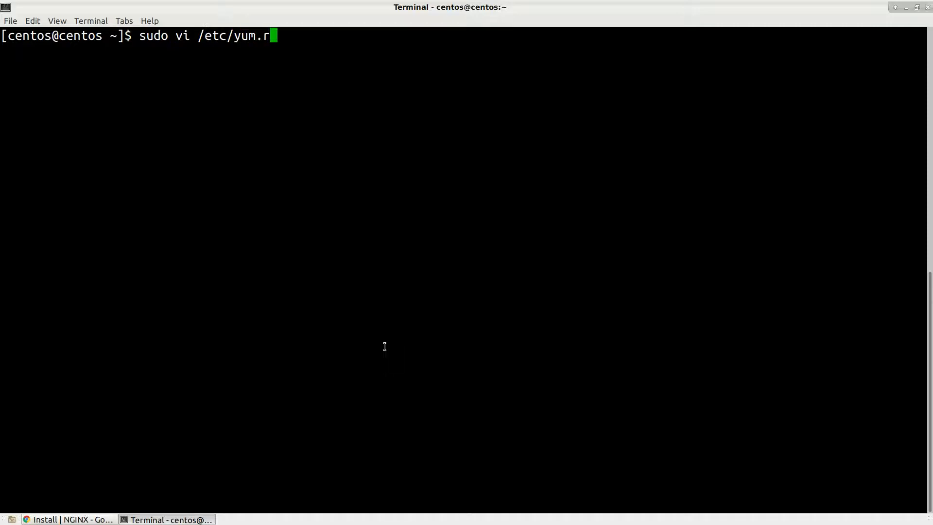
text(epos.d/)
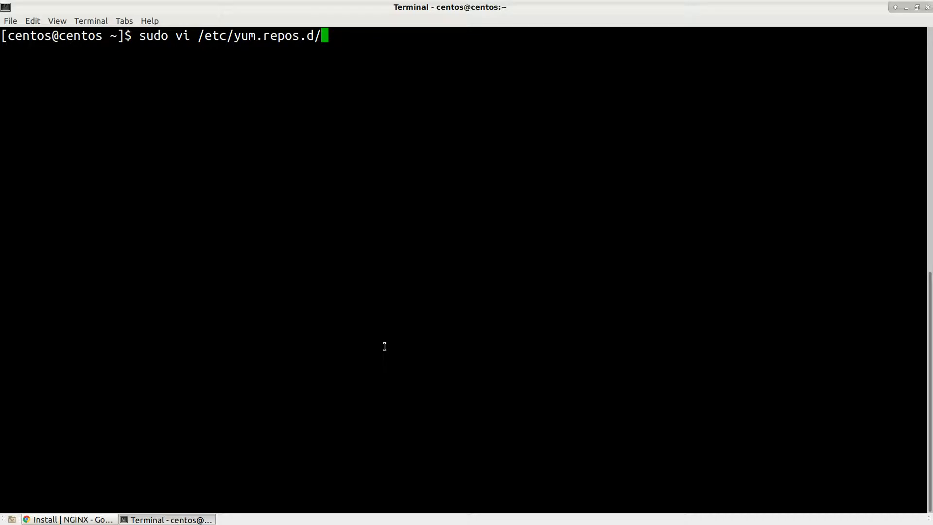
key(Tab)
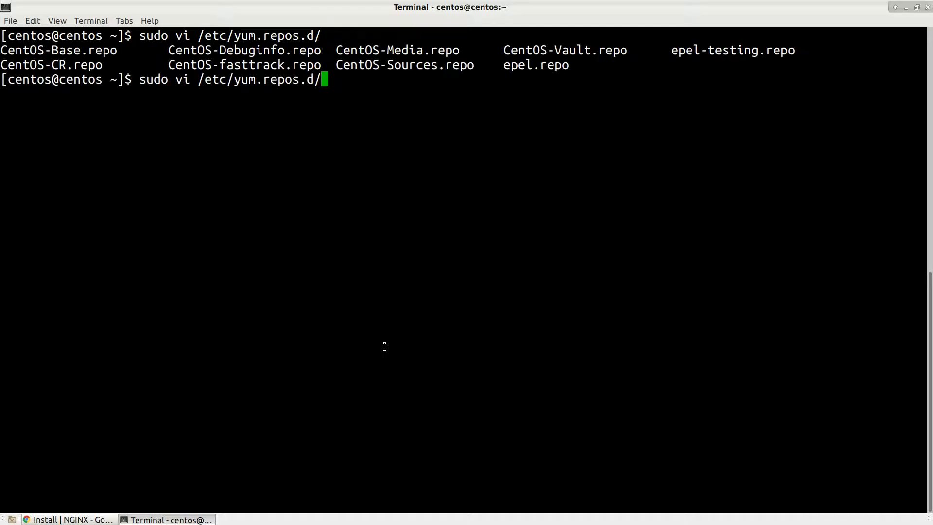
text(e)
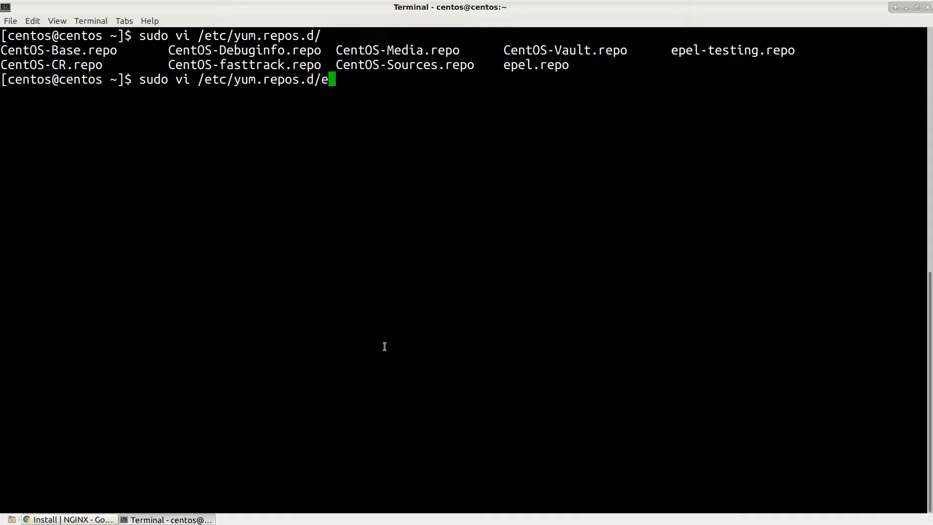
text(pel.repo)
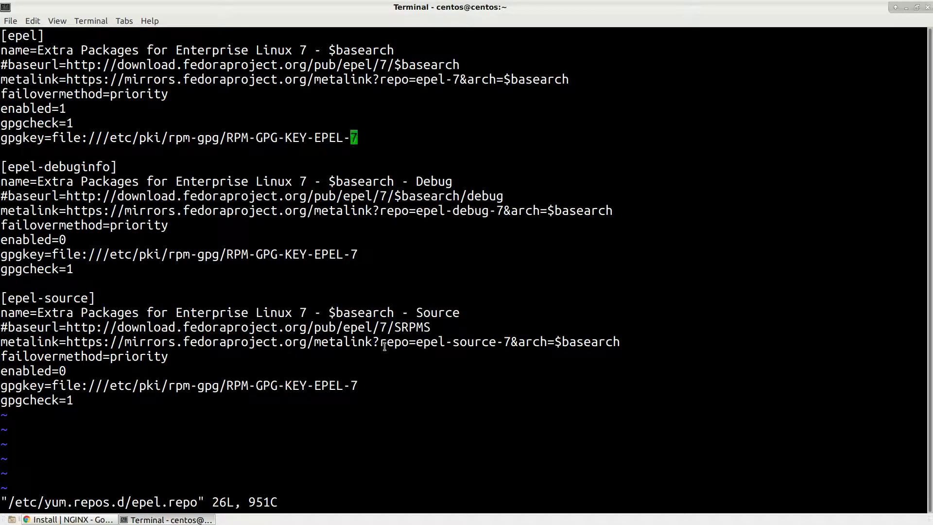
- Add exclude=nginx* under the [epel] section of epel.repo and save the file
key(o)
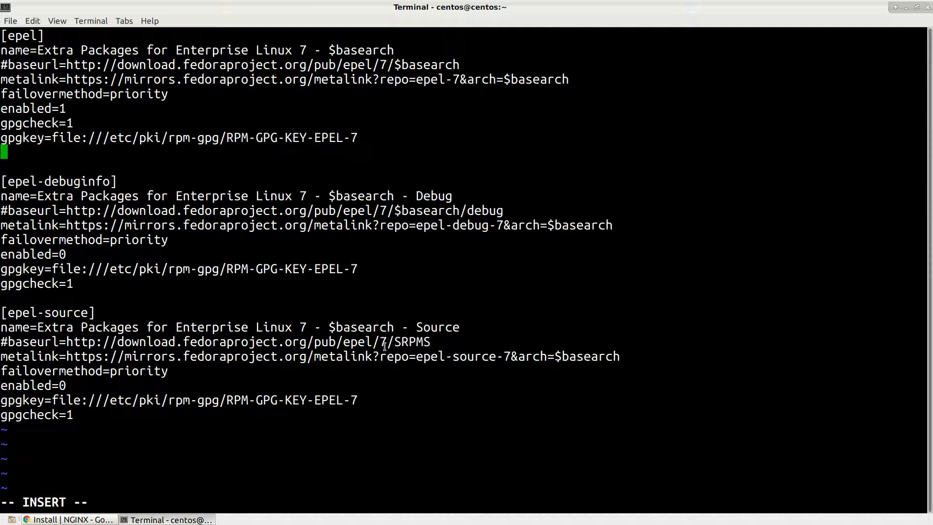
text(excl)
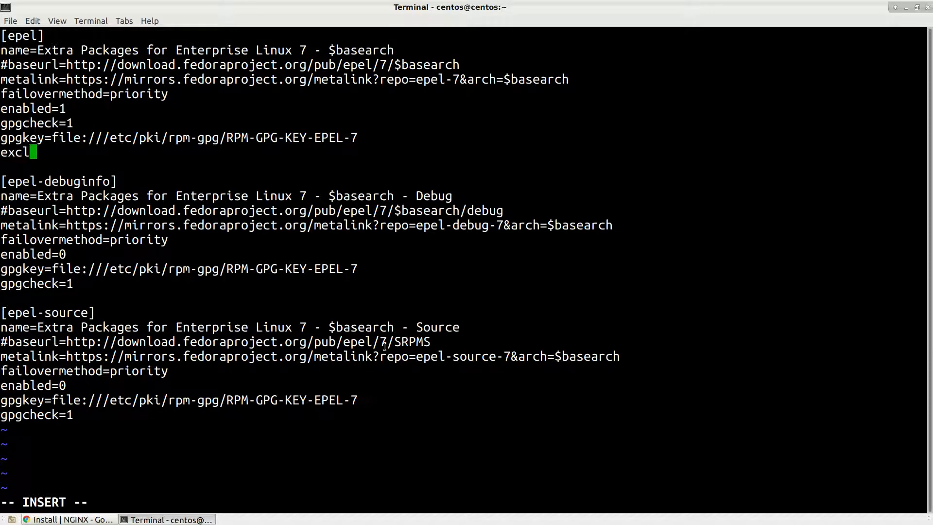
text(ude=)
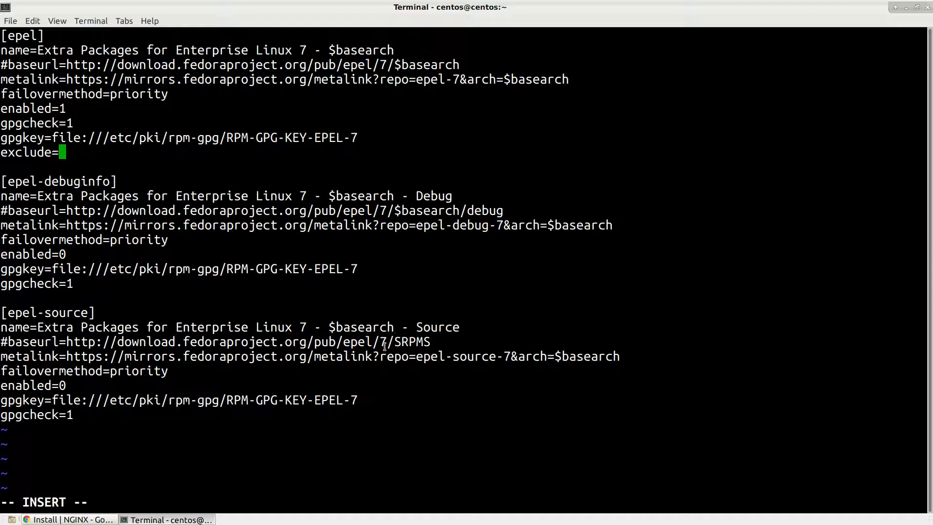
text(nginx)
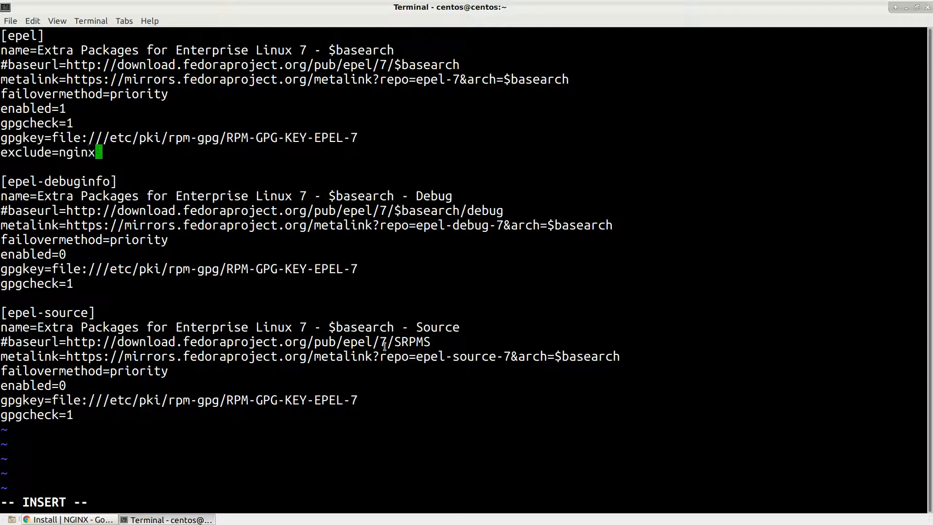
text(*)
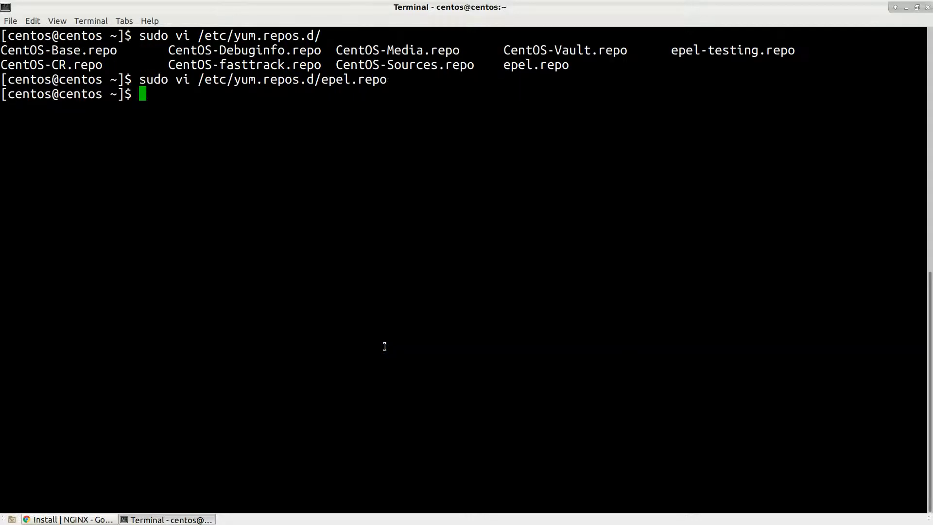
- Start sudo yum update and cancel it after the EPEL metalink download stalls
text(su)
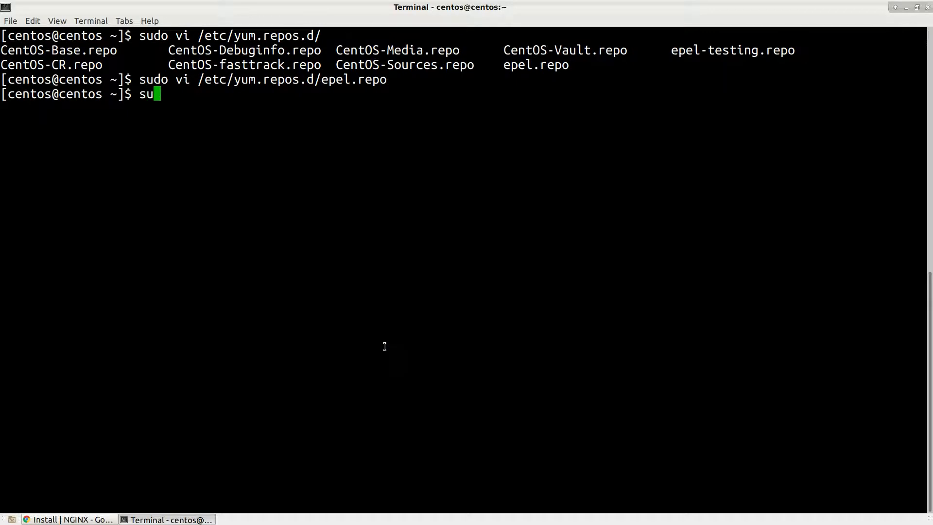
text(do yum update)
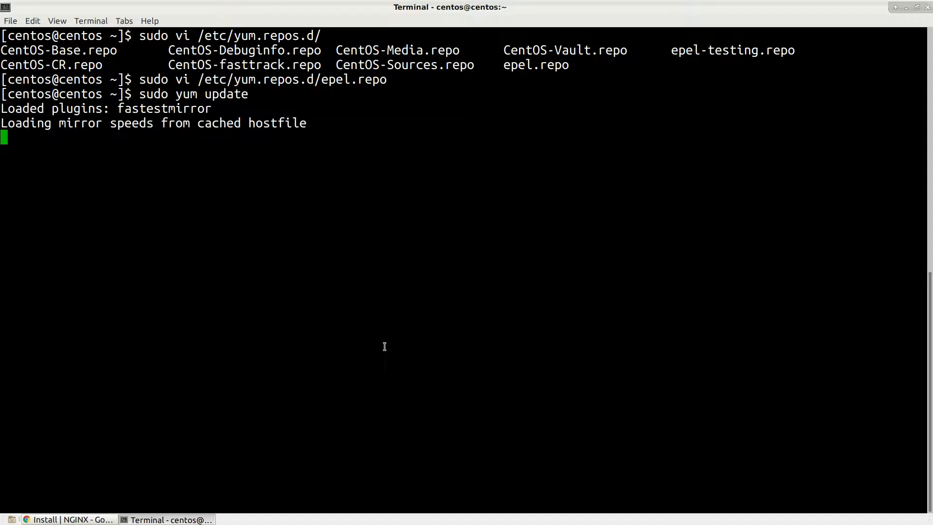
key(ctrl+c)
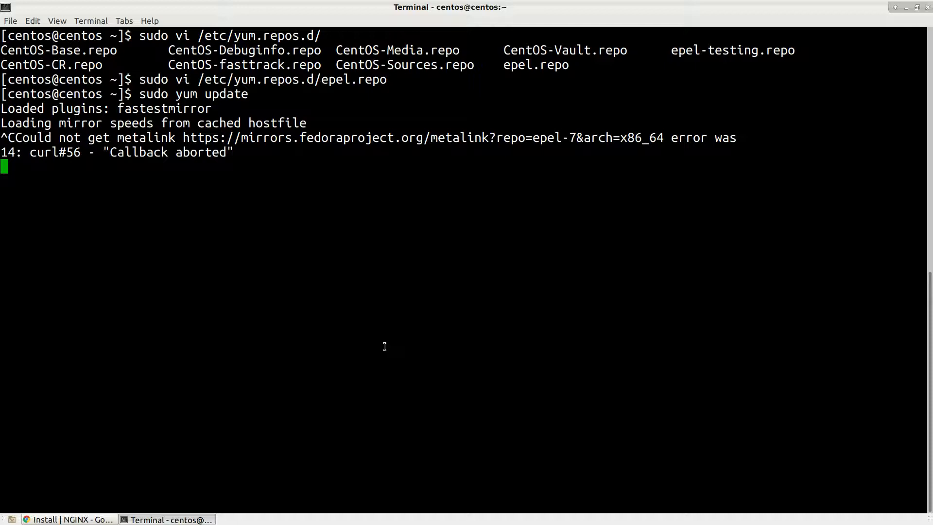
key(ctrl+c)
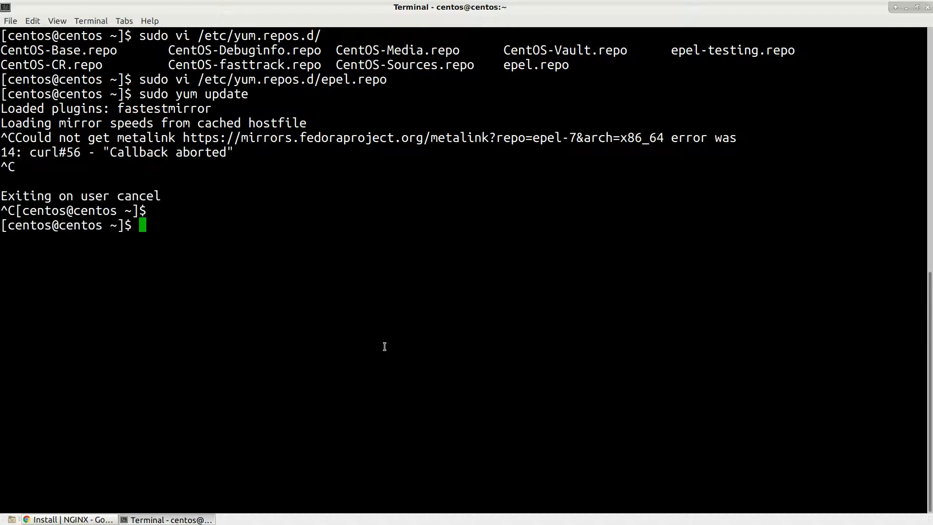
- List available nginx* packages with sudo yum list, which finds no matches
text(sudo yum lis)
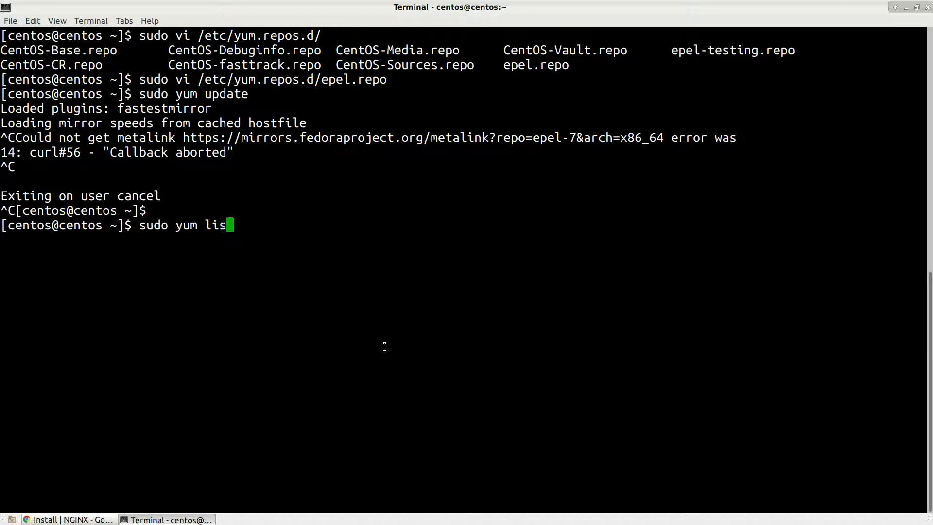
text(t nginx)
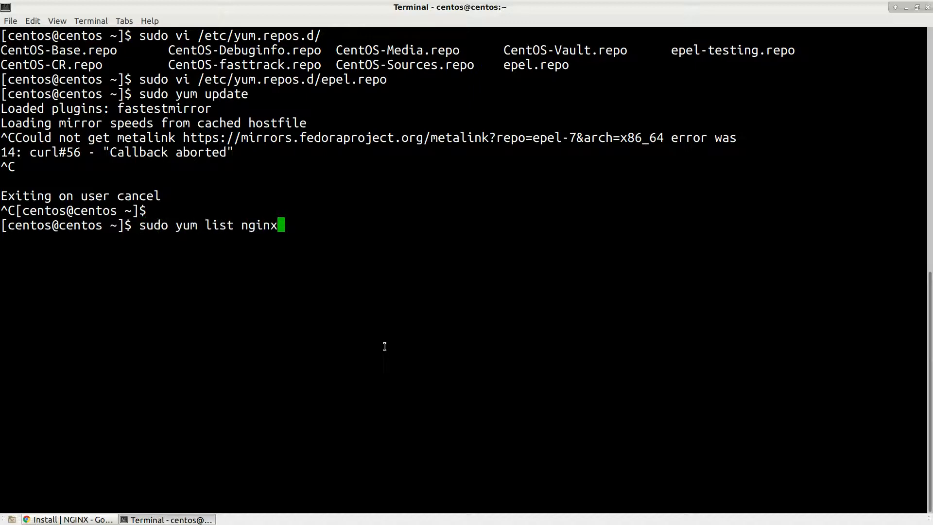
text(*)
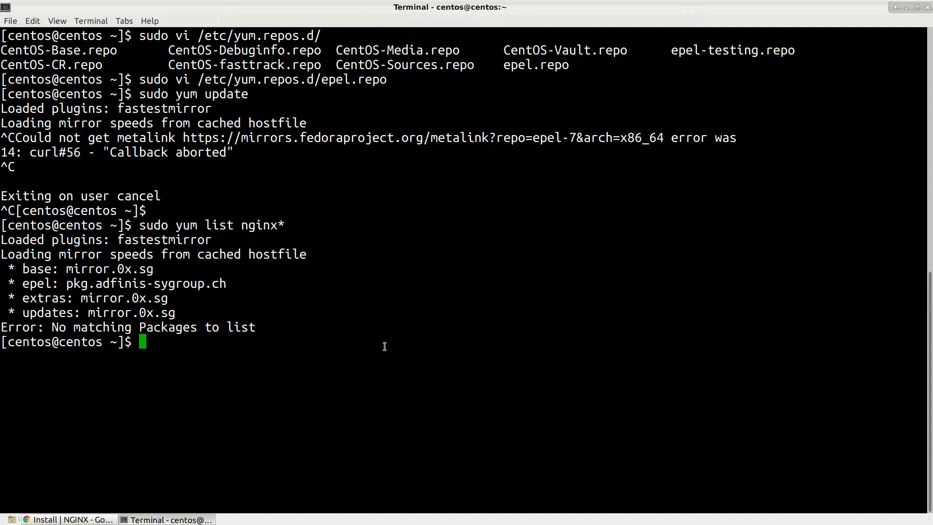
- Copy the /etc/yum.repos.d/nginx.repo path from the nginx install guide
click(67, 520)
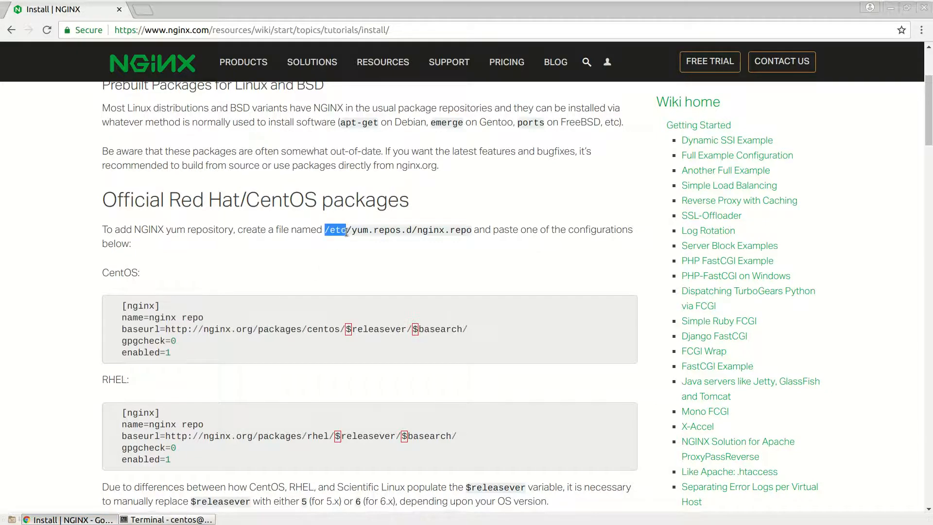
right_click(397, 230)
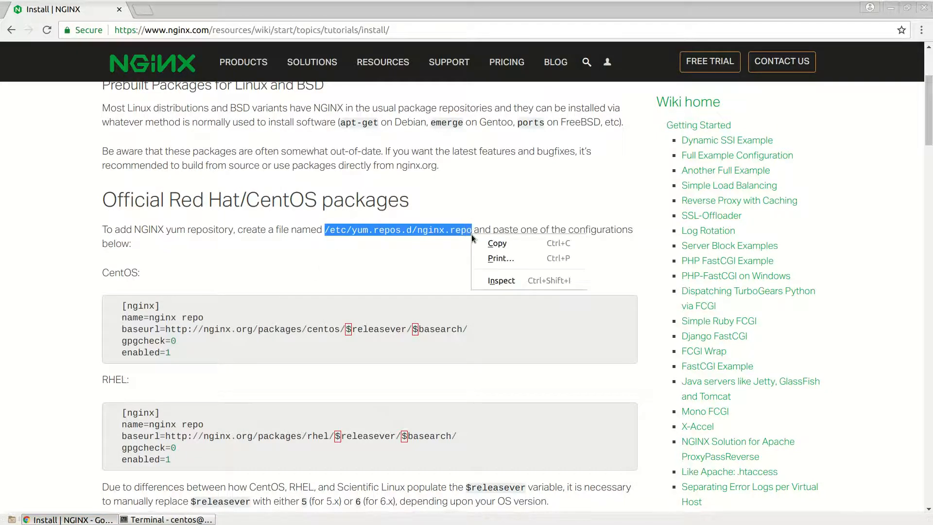
click(470, 244)
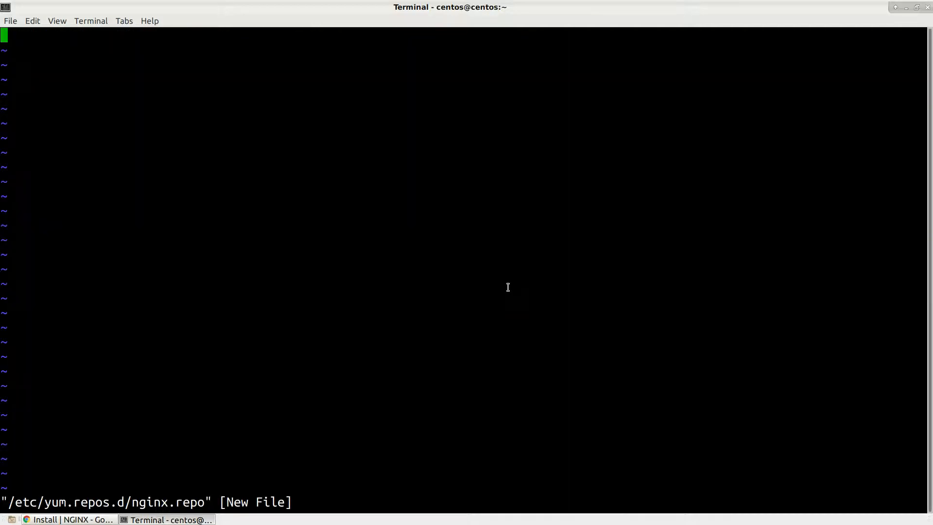
- Paste the CentOS nginx repo block into nginx.repo, set the release to 7, and save
click(70, 520)
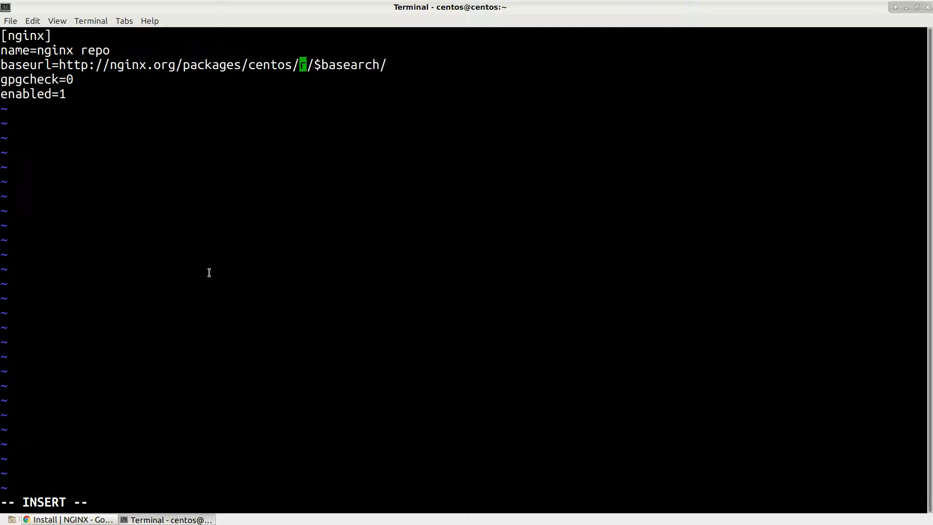
text(7)
click(463, 503)
text(:)
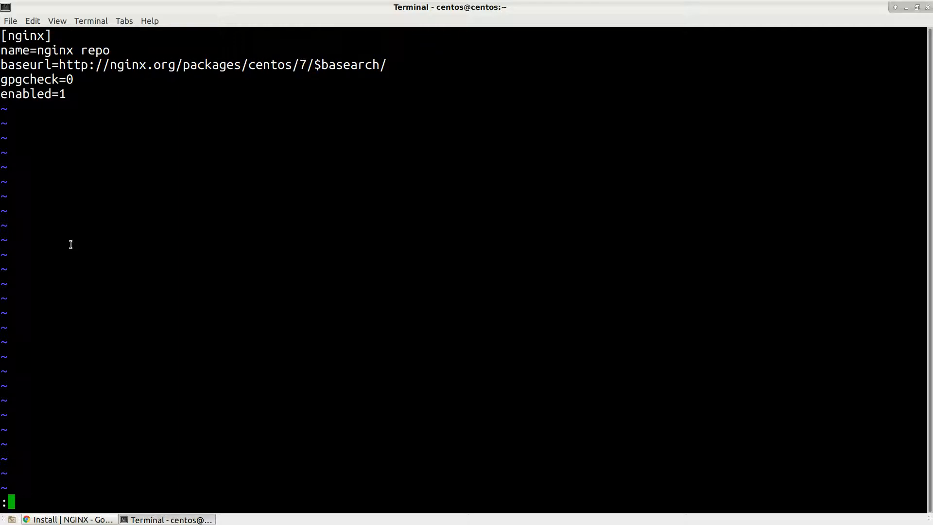
text(wq)
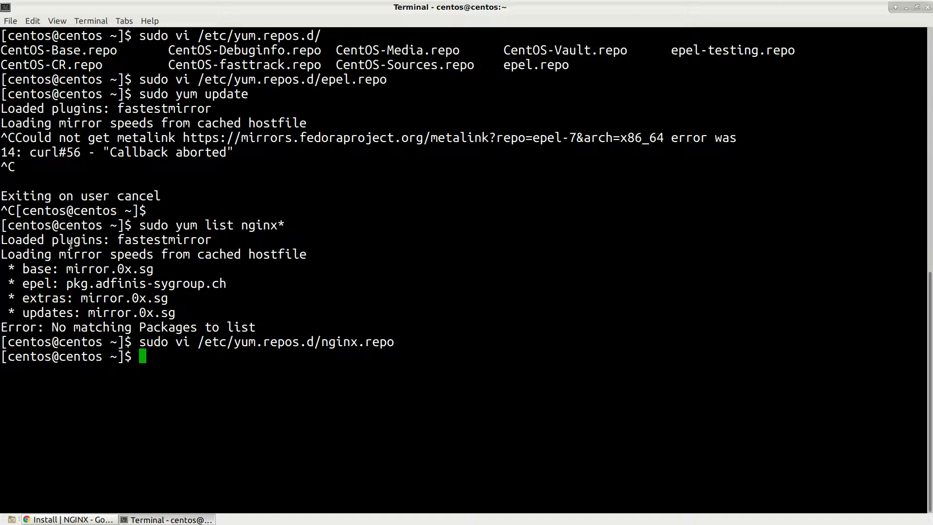
- Run sudo yum update to load the nginx repo metadata, then clear the screen
text(sudo yum)
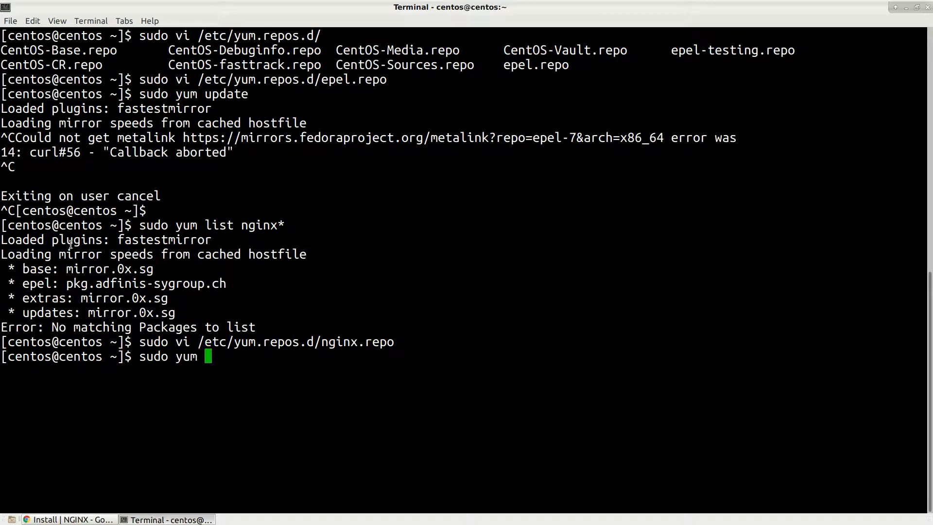
text(update)
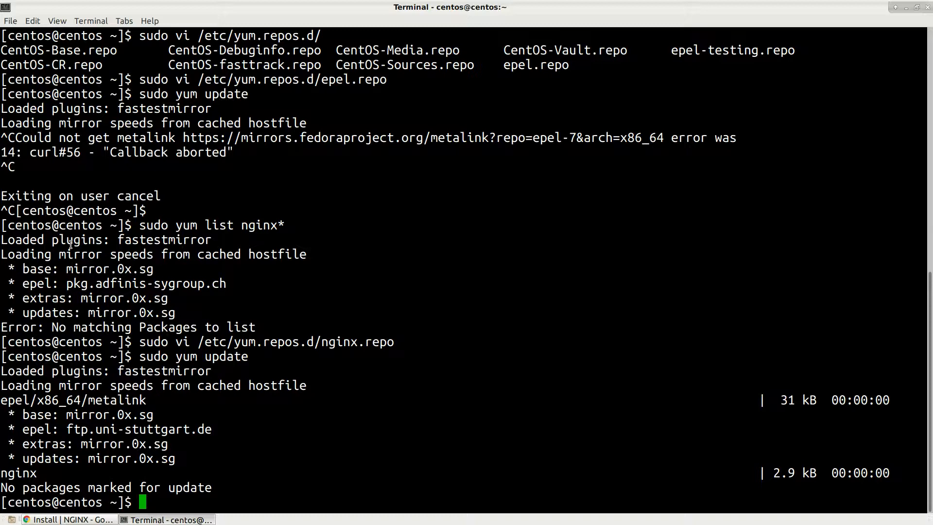
text(clear)
text(sudo)
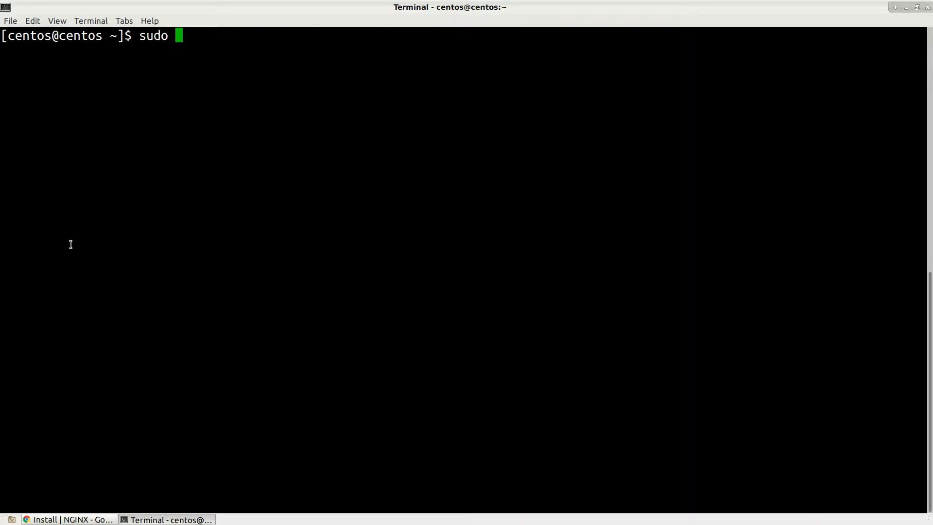
- List all nginx* packages with yum to see nginx 1.14.1 available from the nginx repo
text(yu)
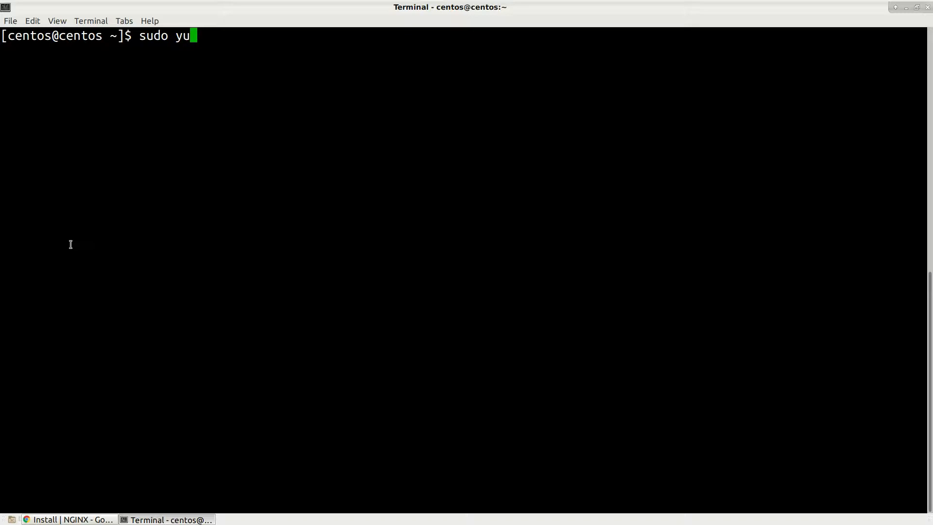
text(m)
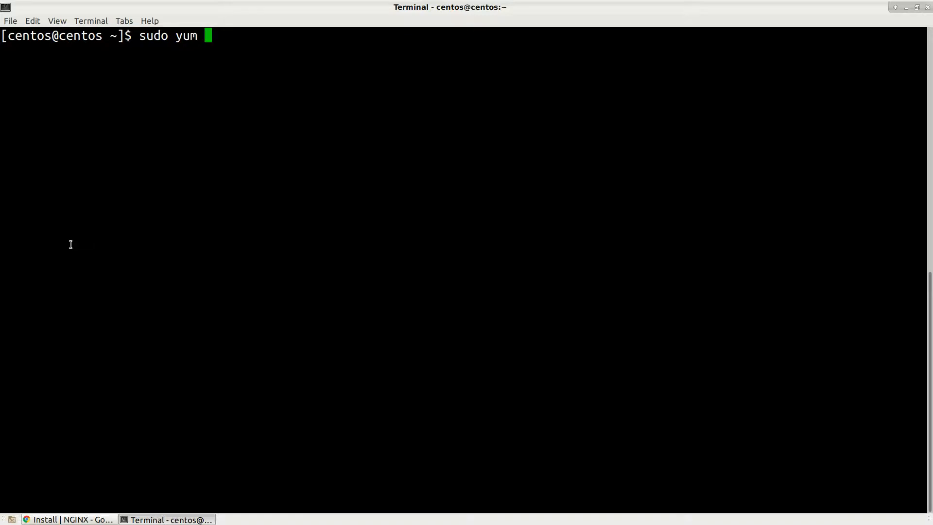
text(list)
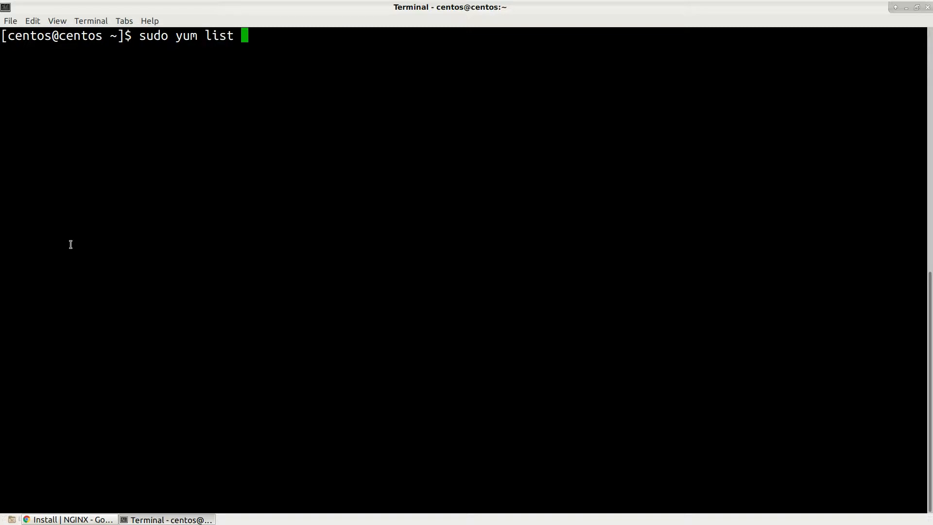
text(nginx*)
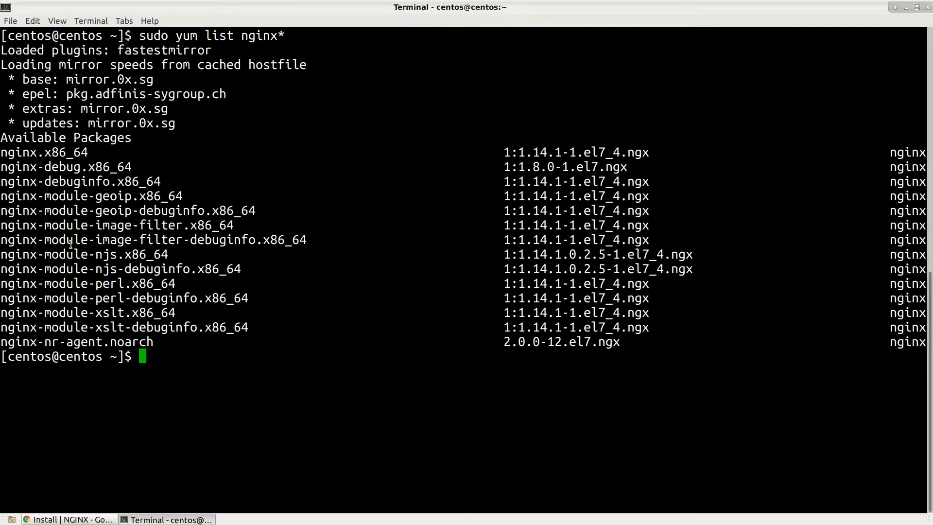
mouse_move(527, 148)
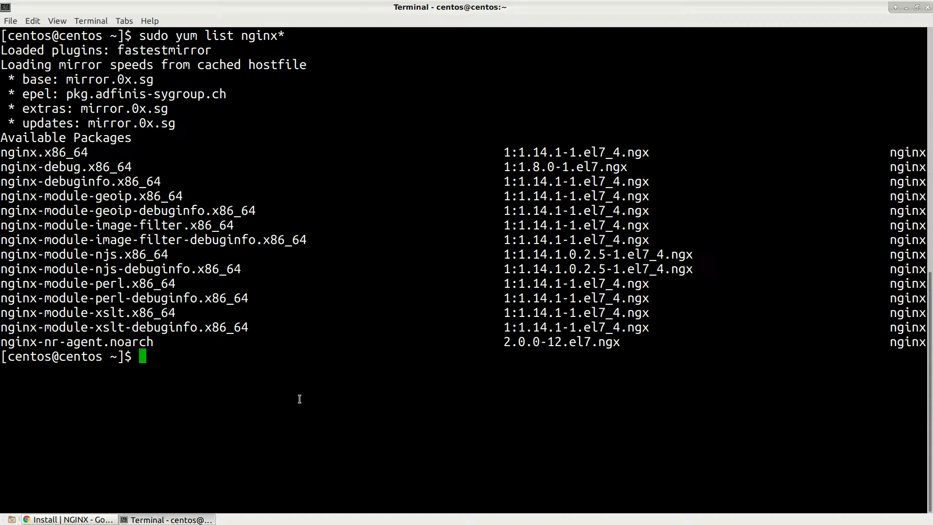
- Install nginx 1.14.1 from the nginx repo with sudo yum install, confirming with y
text(sudo yum)
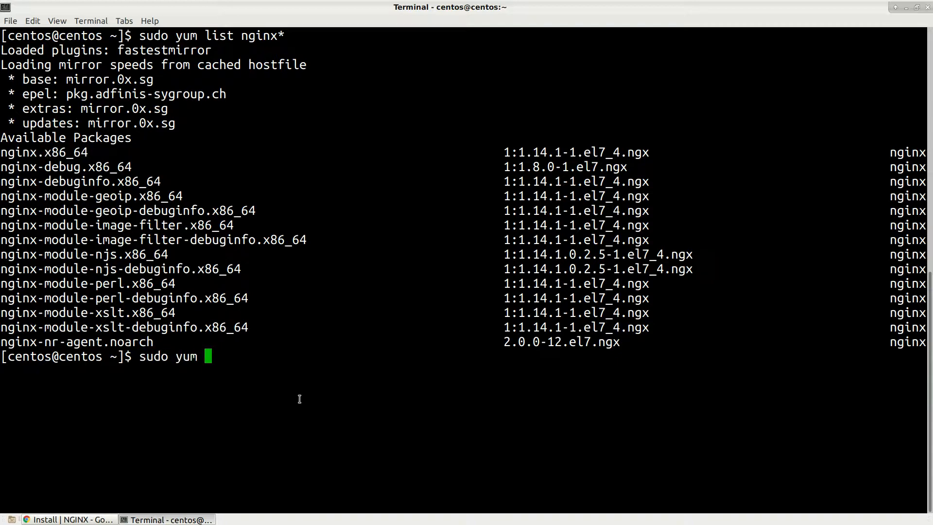
text(install nginnx)
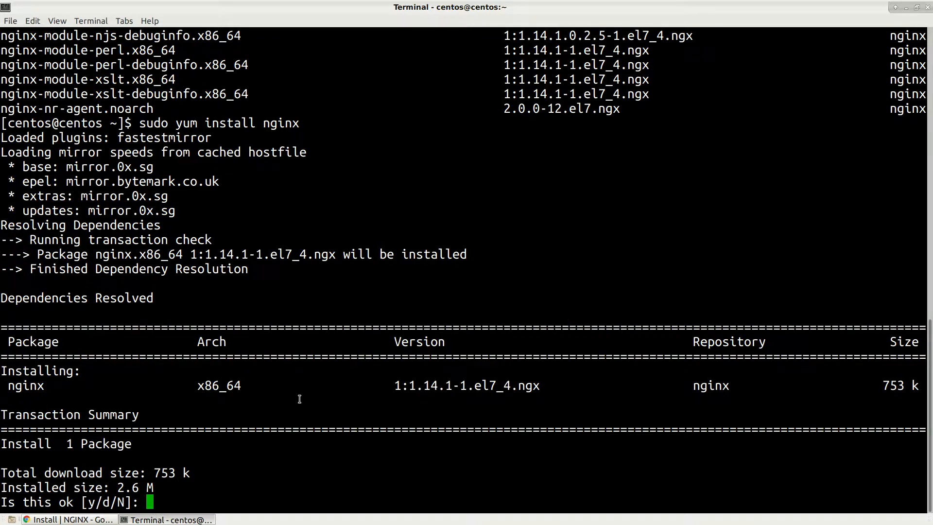
text(y)
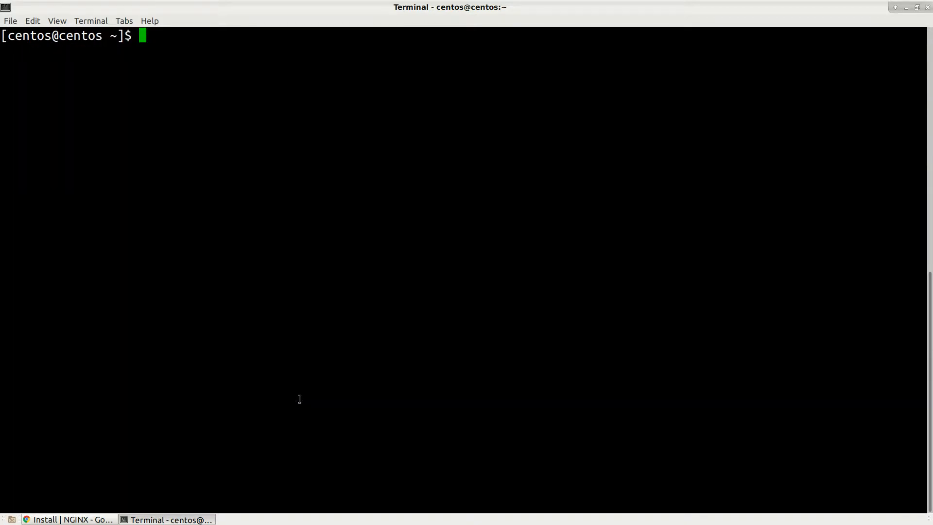
- Enable the nginx service to start at boot with sudo systemctl enable nginx
text(sudo)
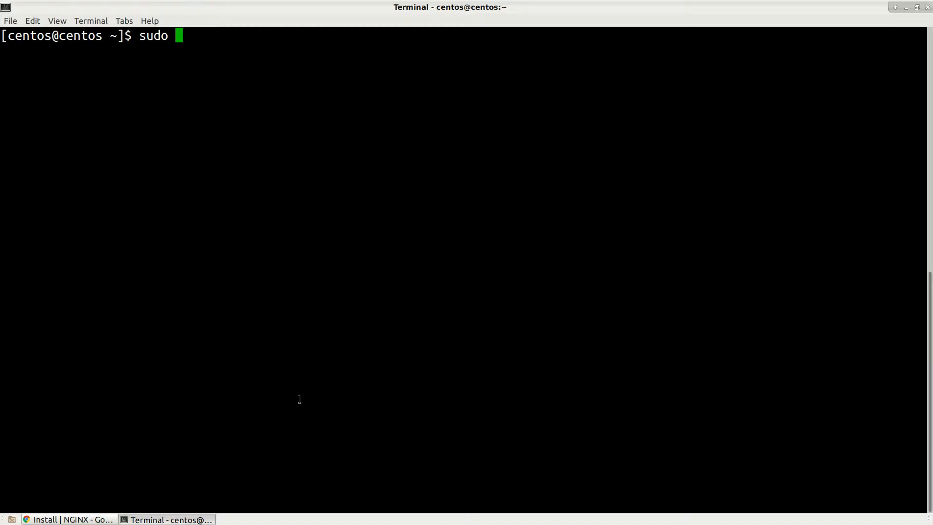
text(sys)
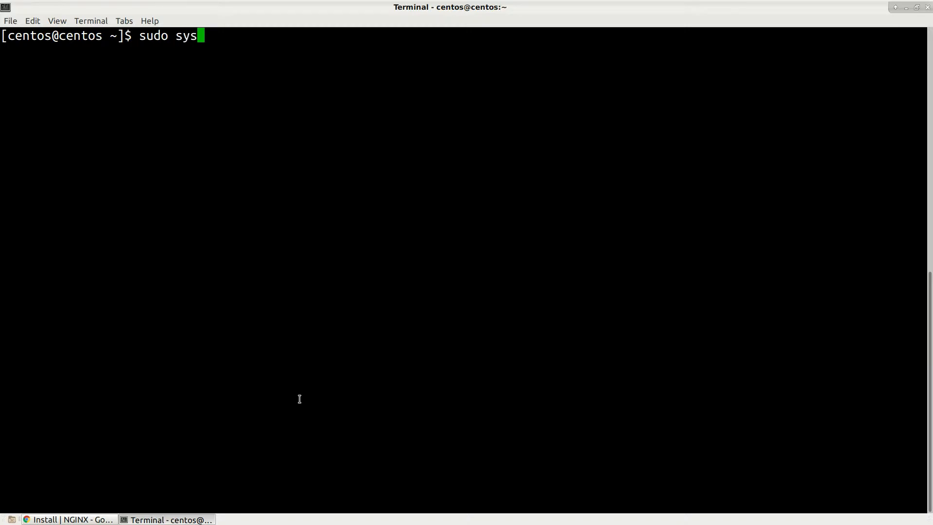
text(tectl e)
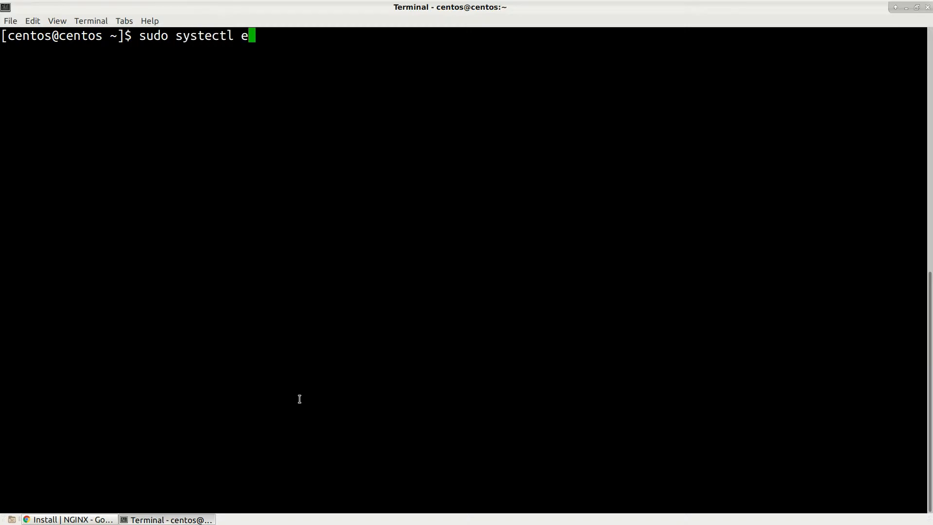
text(nable nginx)
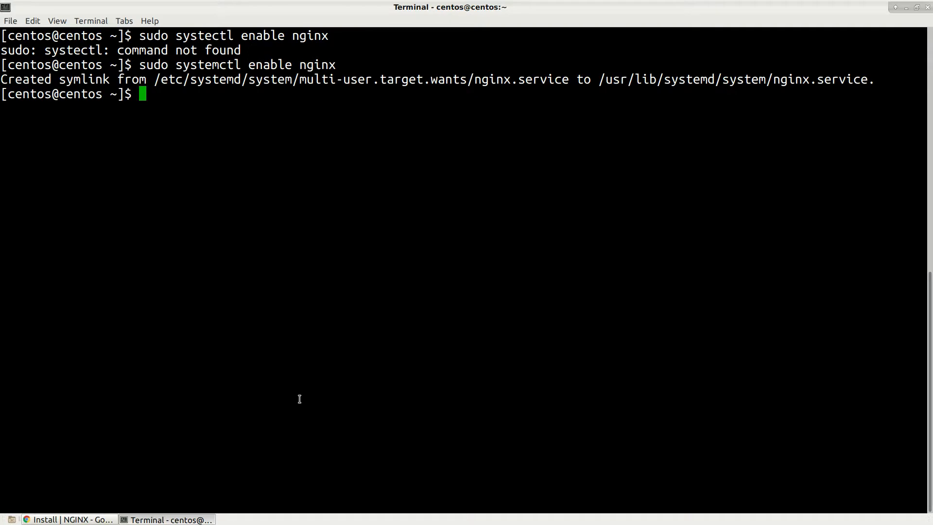
- Start the nginx service with sudo systemctl start nginx
text(sudo systemctl enable nginx)
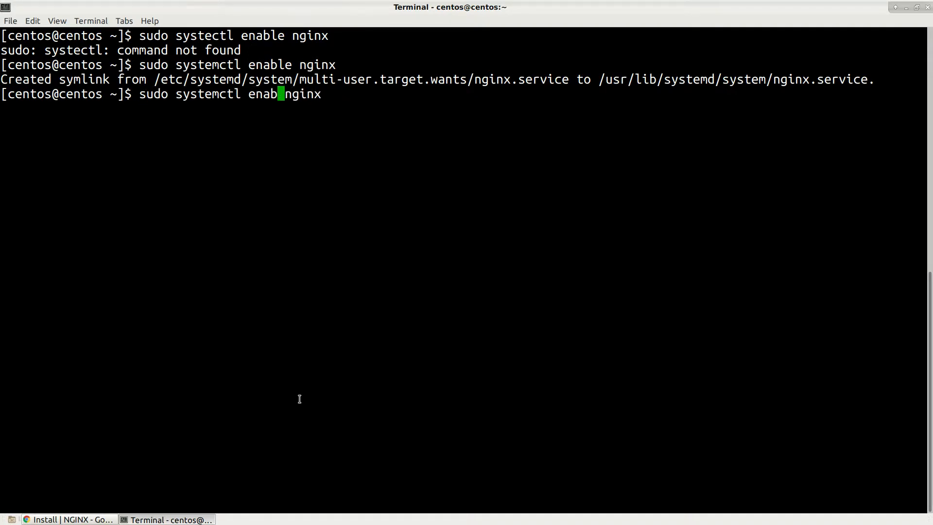
key(BackSpace)
text(start)
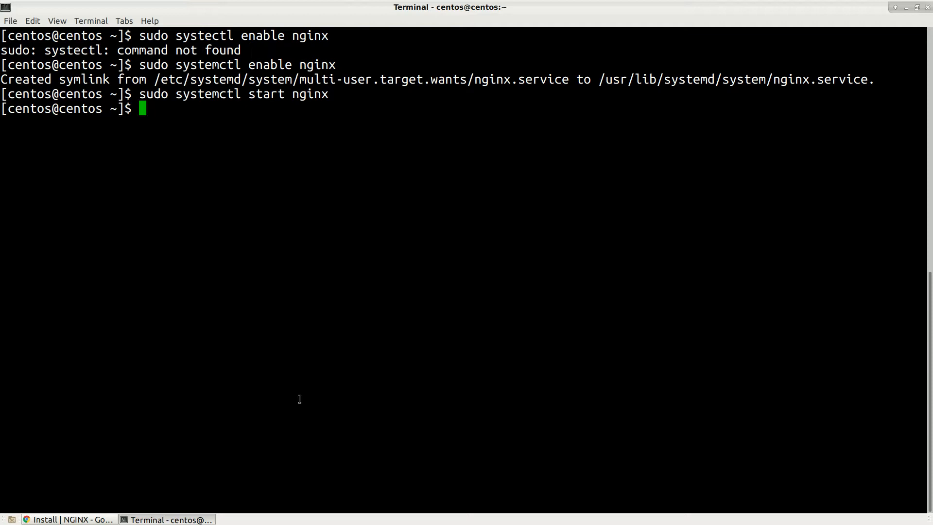
text(sudo systemctl start nginx)
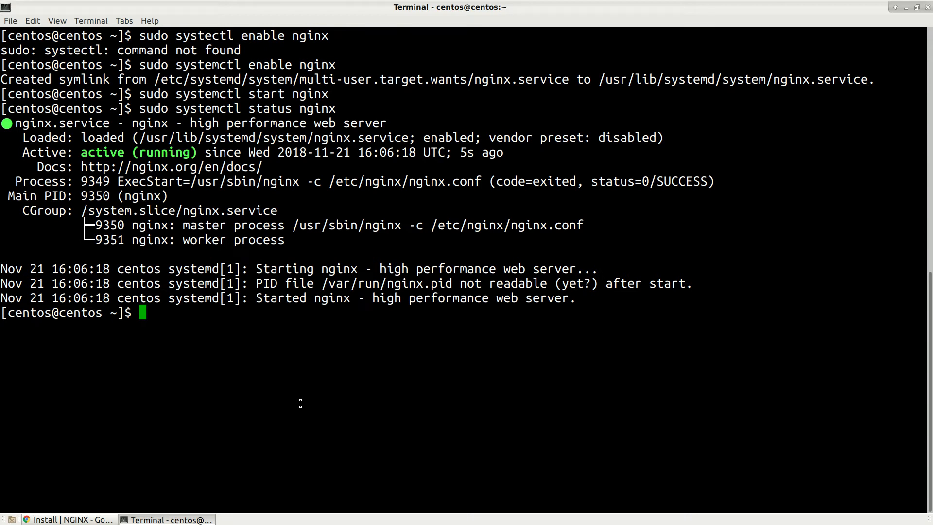
- Check the nginx version with nginx -v, expecting nginx/1.14.1
text(n)
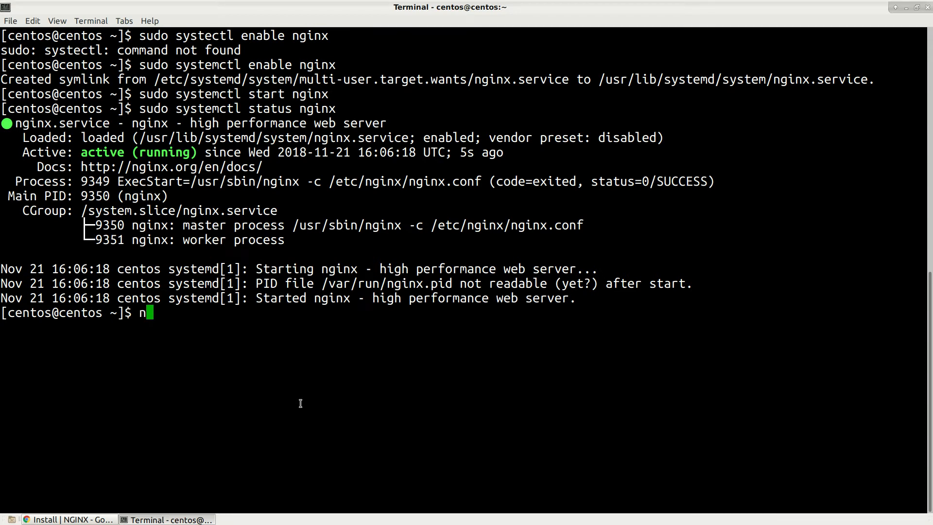
text(ginx)
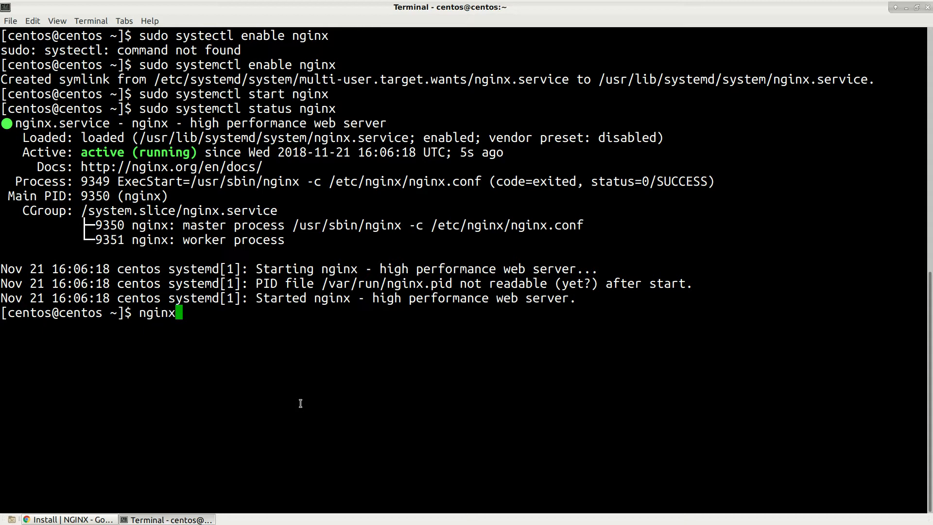
text(-v)
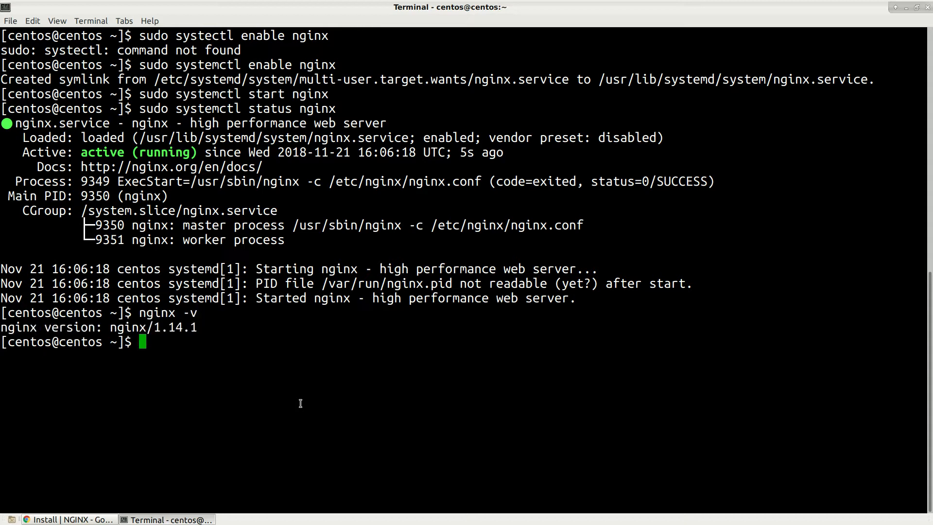